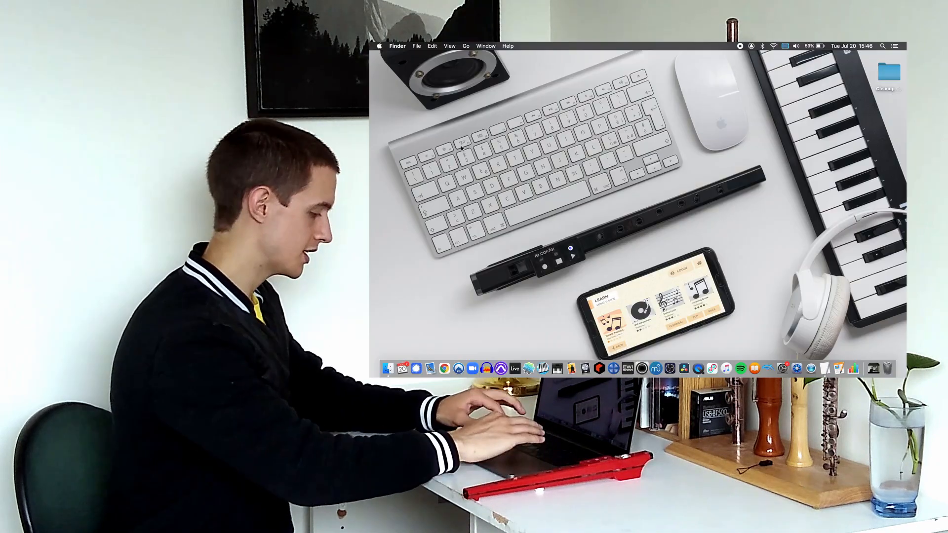
Search Spotlight for 'midi' and launch Audio MIDI Setup
type("aidio")
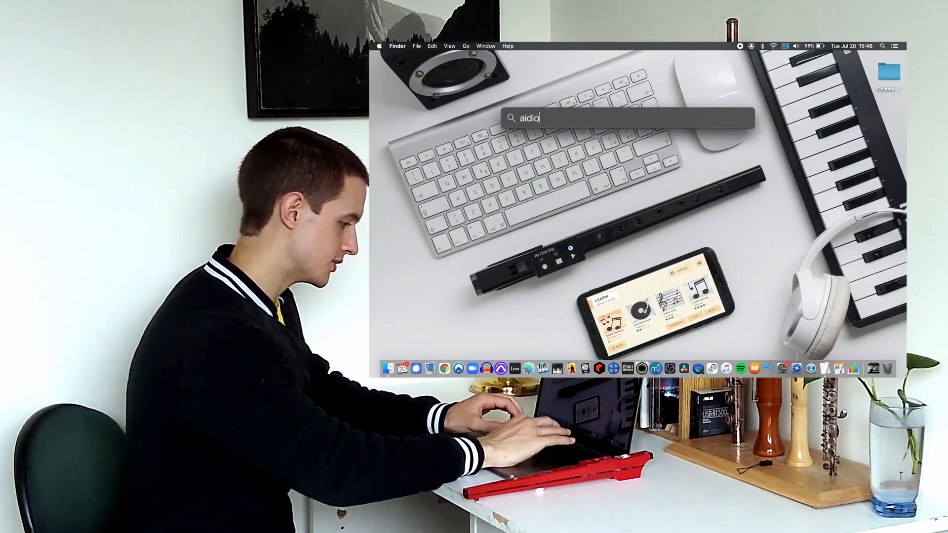
type("midi")
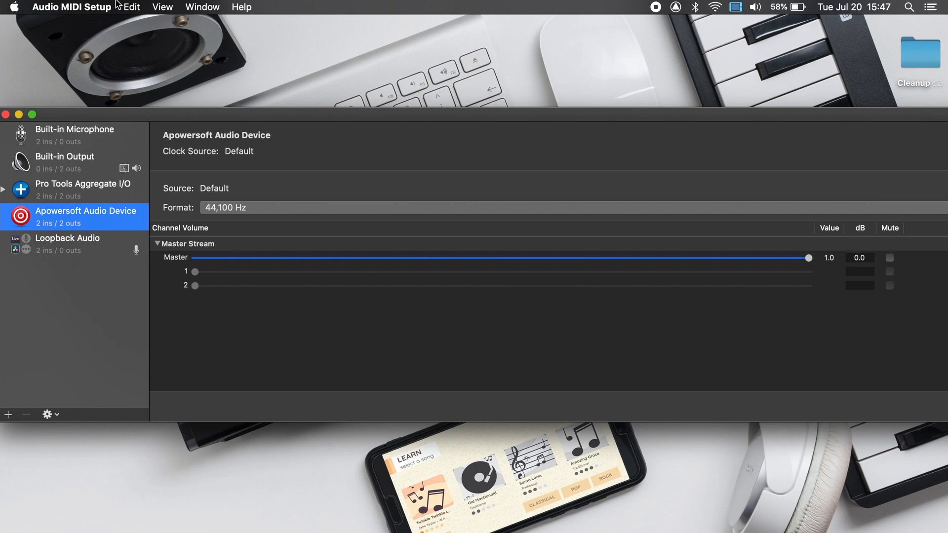
Show the MIDI Studio from the Window menu and open the Bluetooth configuration
left_click(201, 6)
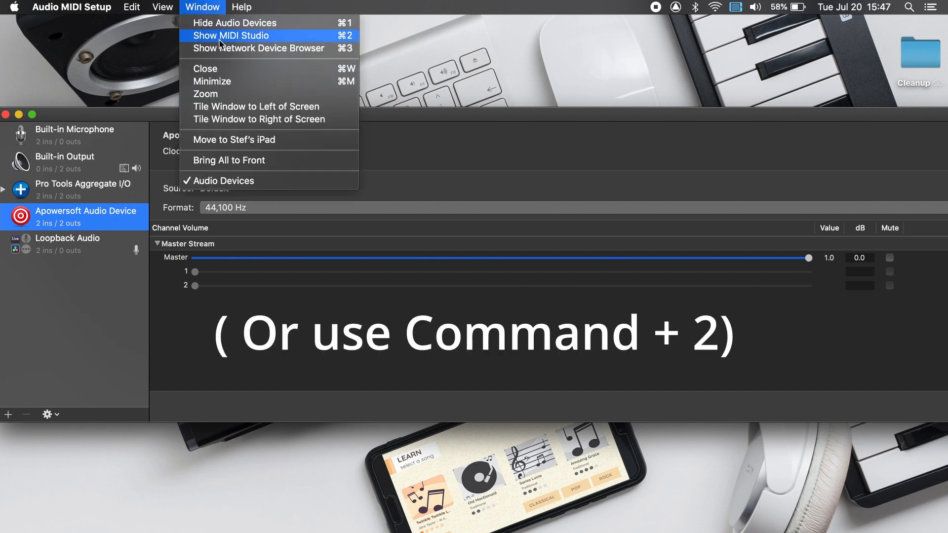
left_click(231, 36)
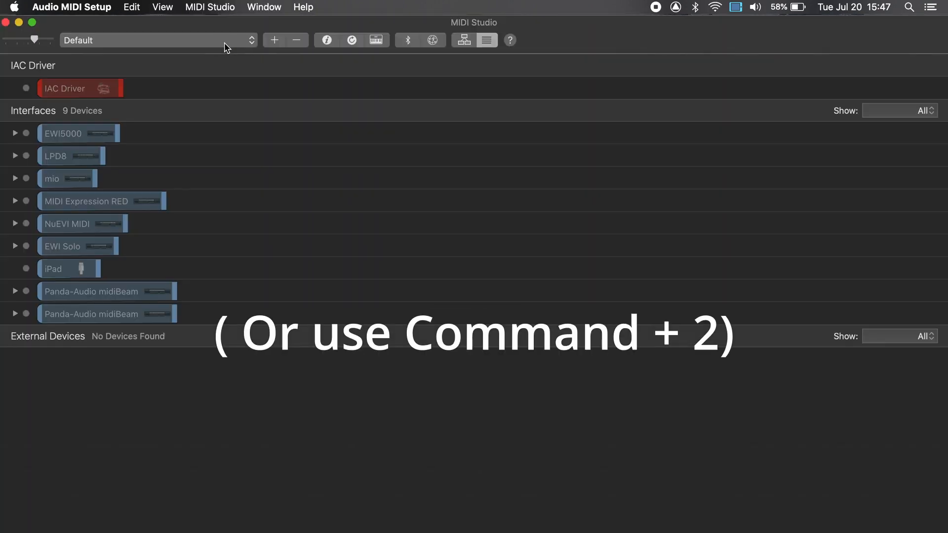
left_click(408, 40)
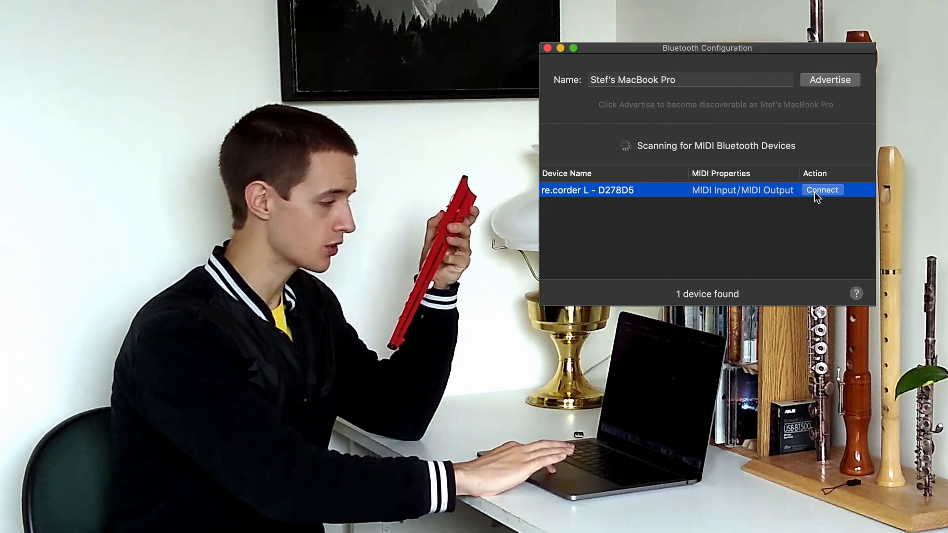
Connect the re.corder L - D278D5 over Bluetooth MIDI
left_click(821, 189)
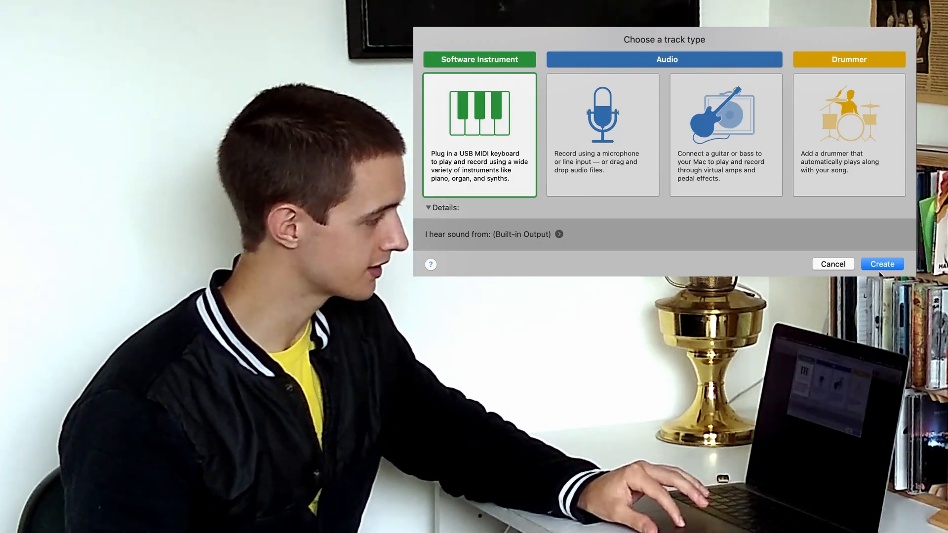
Create a Software Instrument track in the new GarageBand project
left_click(881, 264)
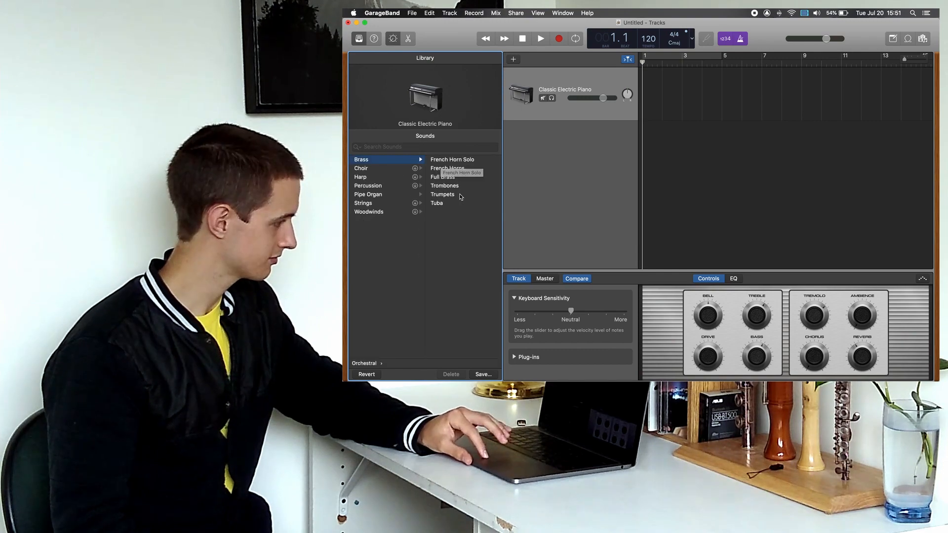
Switch the track's sound to Brass > Trumpets, discarding unsaved instrument changes
left_click(441, 194)
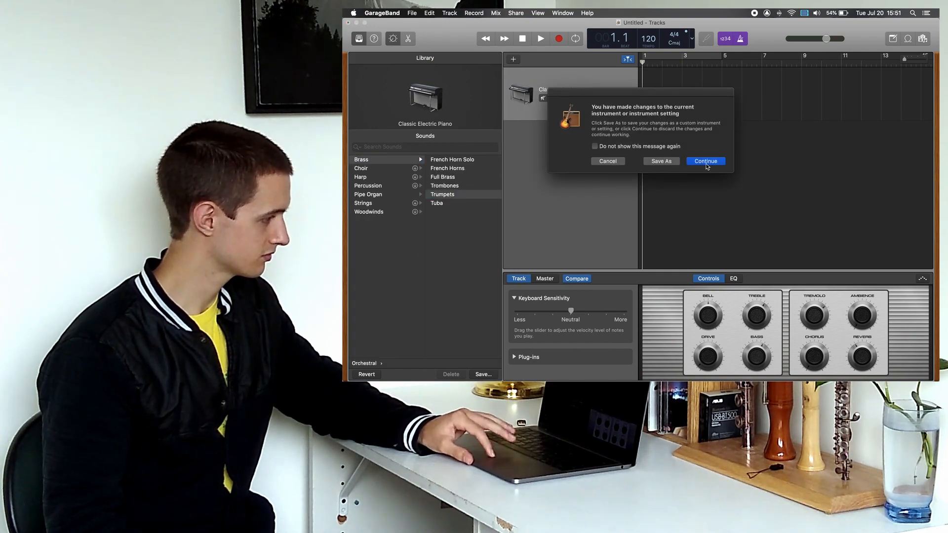
left_click(704, 160)
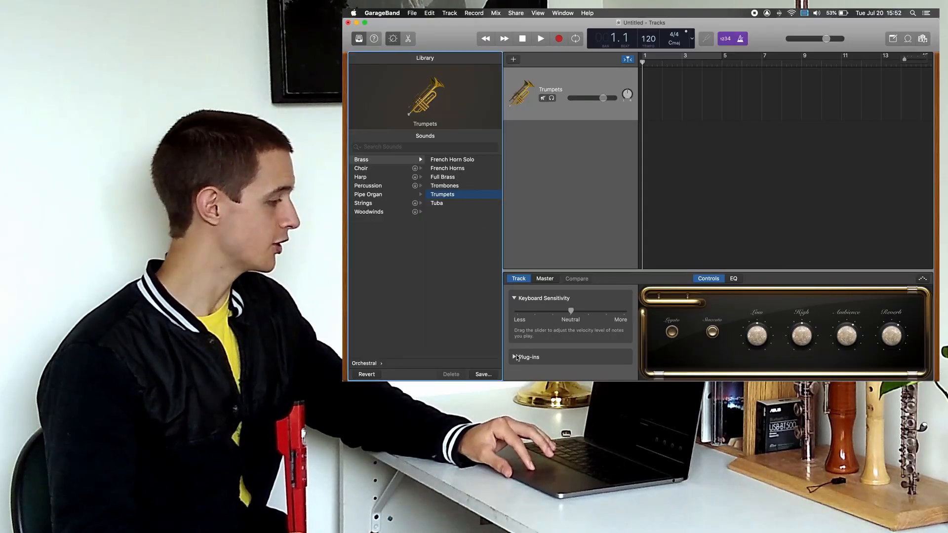
Expand the Trumpets track's plug-ins and open the EXS24 instrument slot menu
left_click(514, 357)
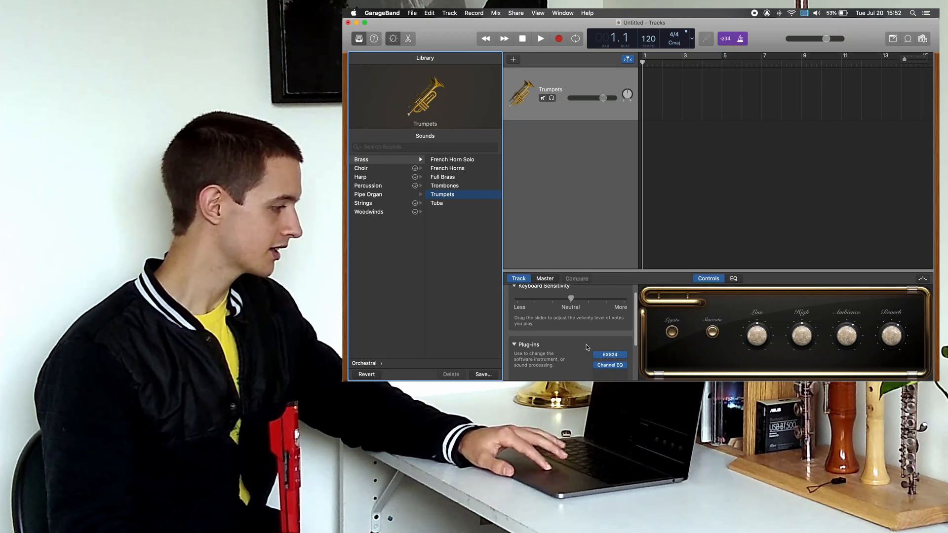
left_click(609, 354)
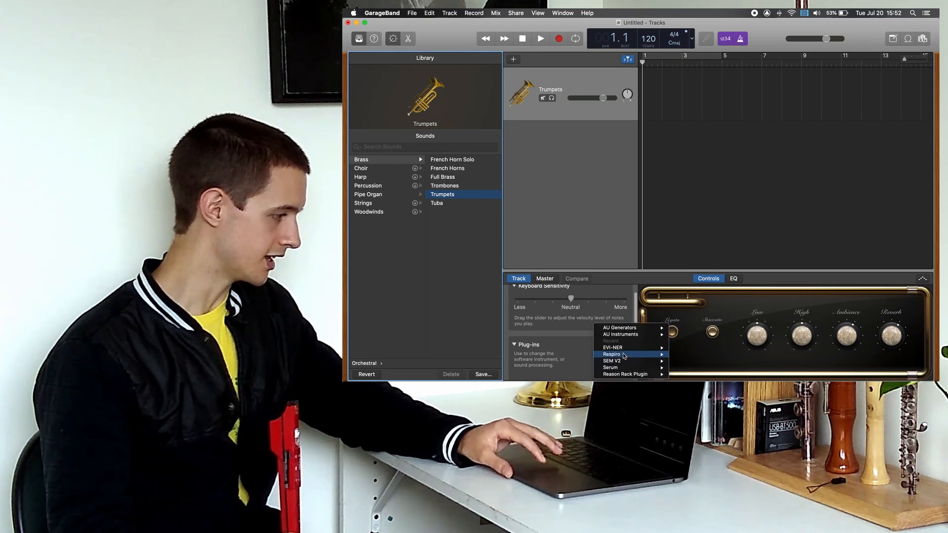
mouse_move(620, 335)
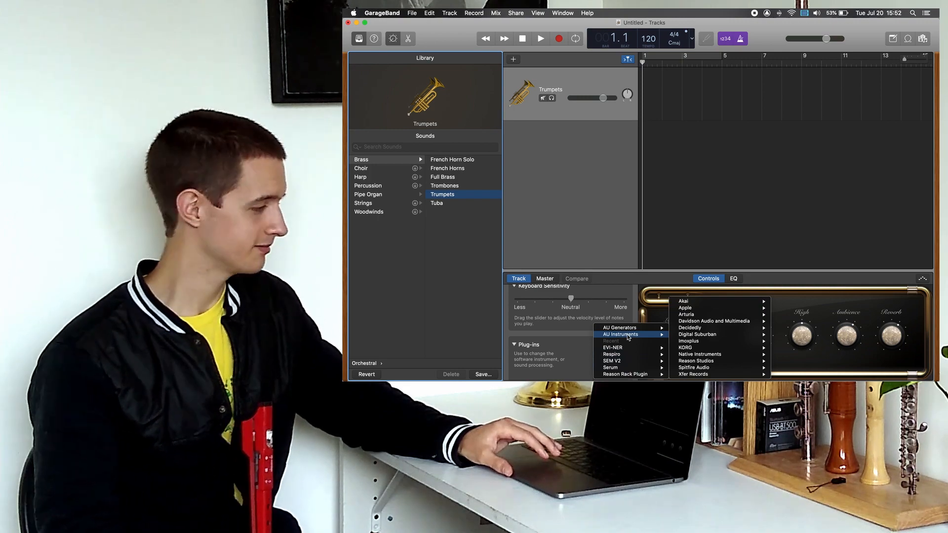
mouse_move(714, 321)
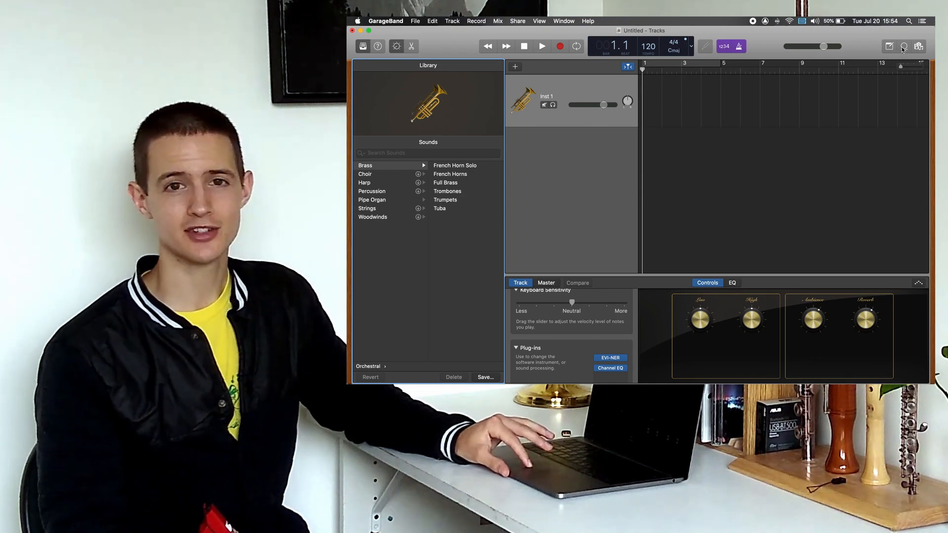
Place the 80s Back Beat 01 loop at bar 1, looped to about bar 13
left_click(918, 46)
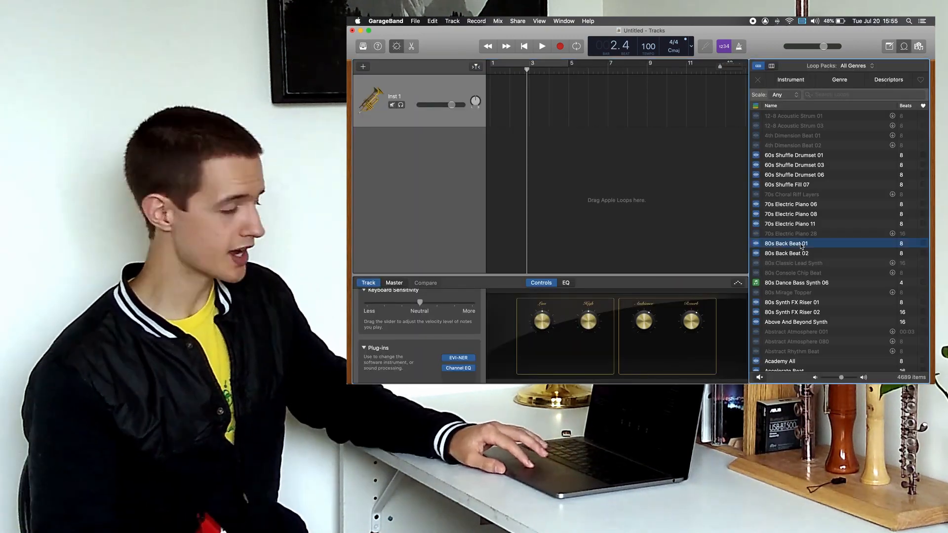
left_click_drag(786, 243, 514, 151)
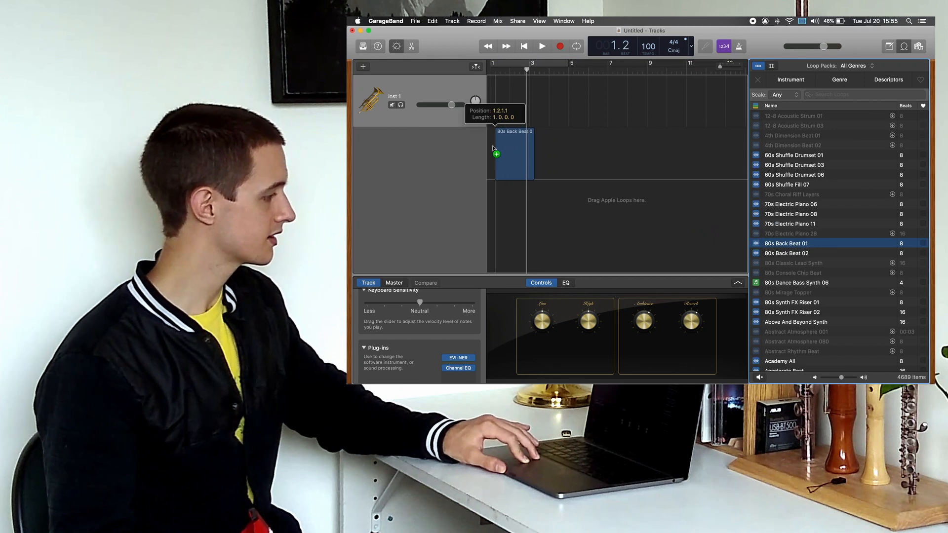
left_click_drag(786, 243, 511, 151)
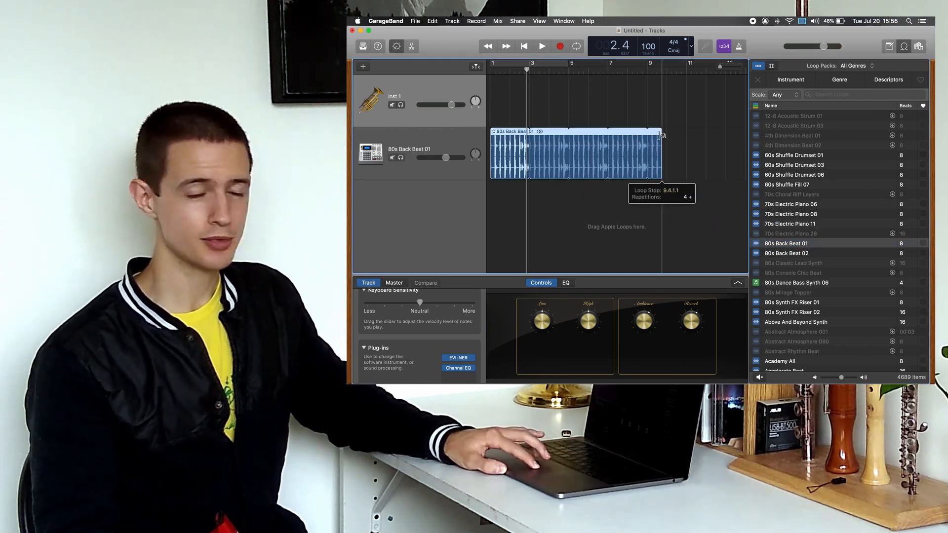
left_click_drag(659, 136, 723, 148)
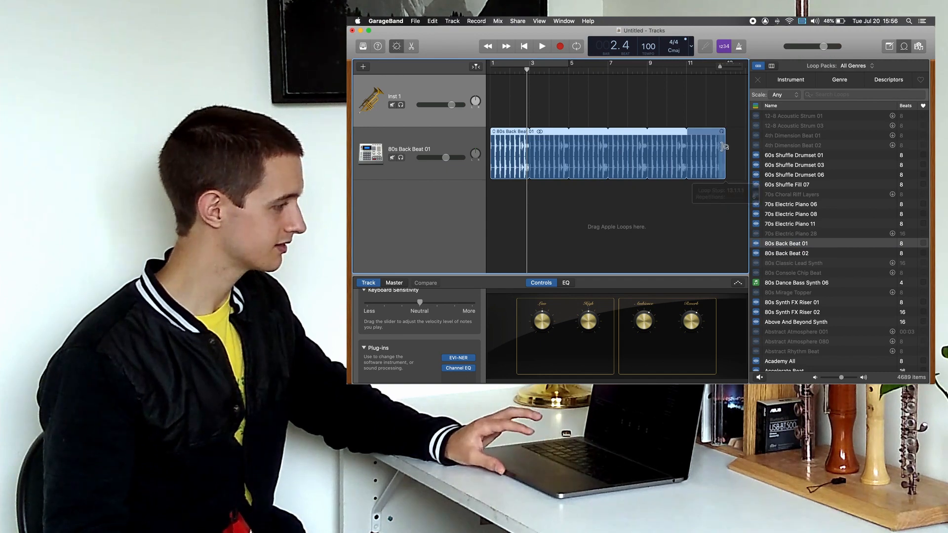
left_click(757, 65)
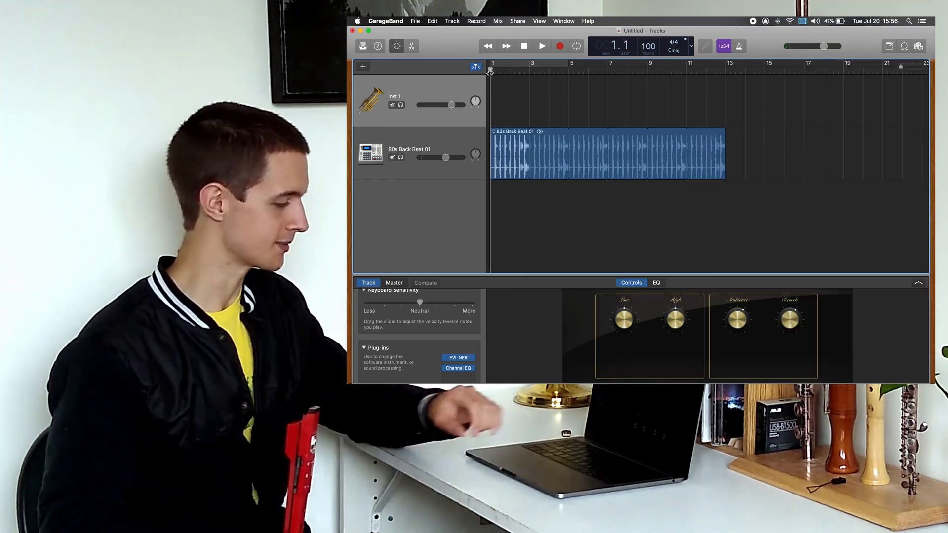
Record about four bars of re.corder MIDI notes over the drum beat
left_click(541, 46)
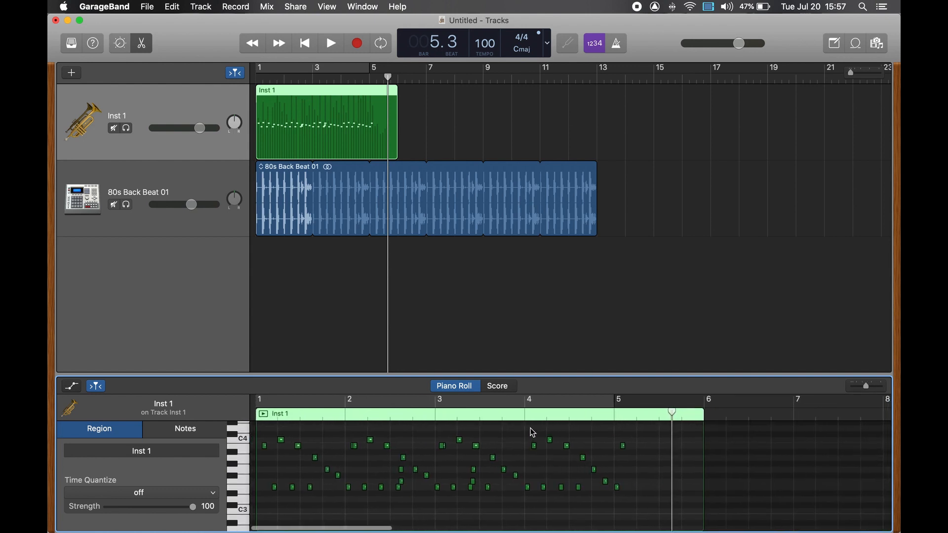
left_click(330, 43)
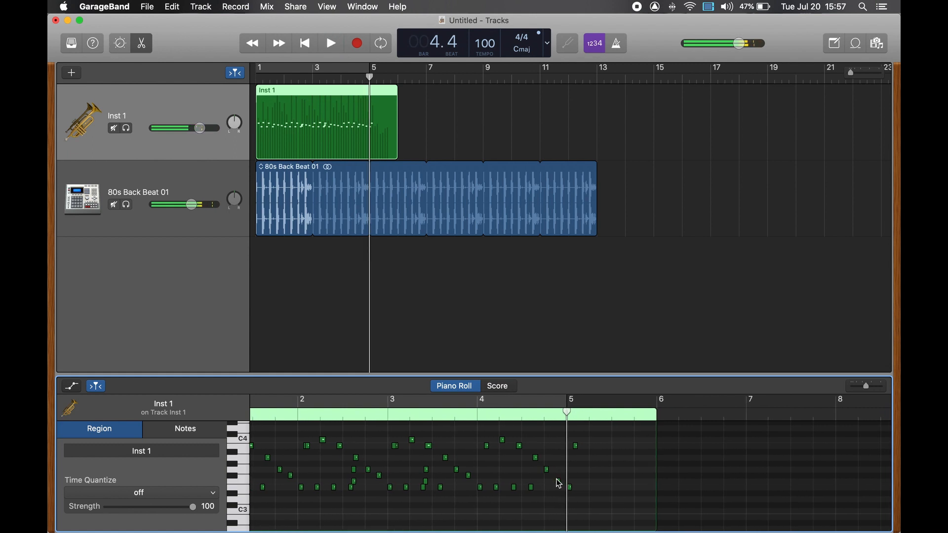
left_click(554, 480)
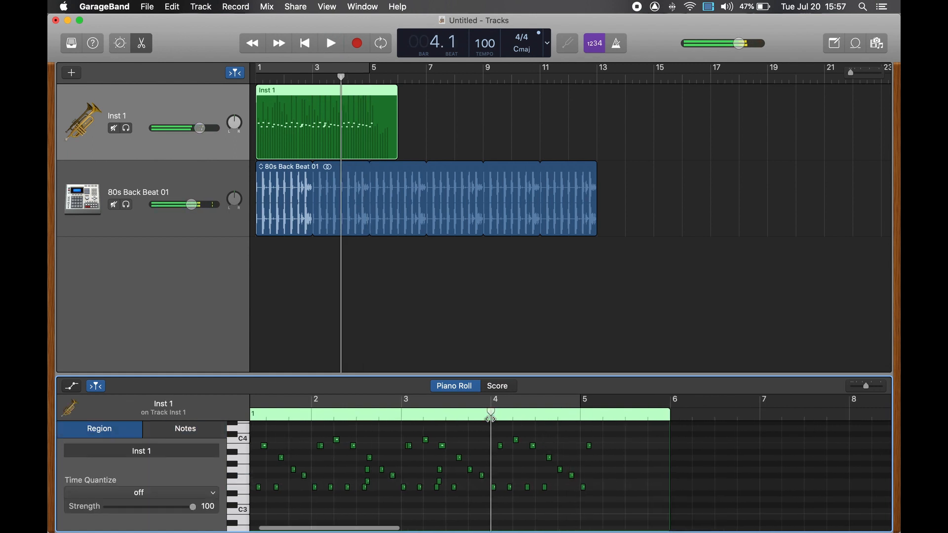
left_click(330, 43)
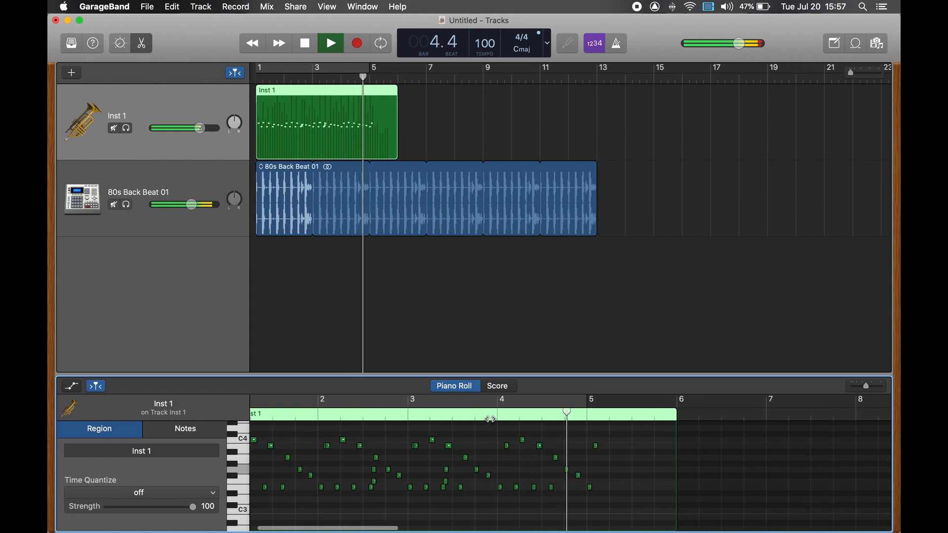
left_click(330, 43)
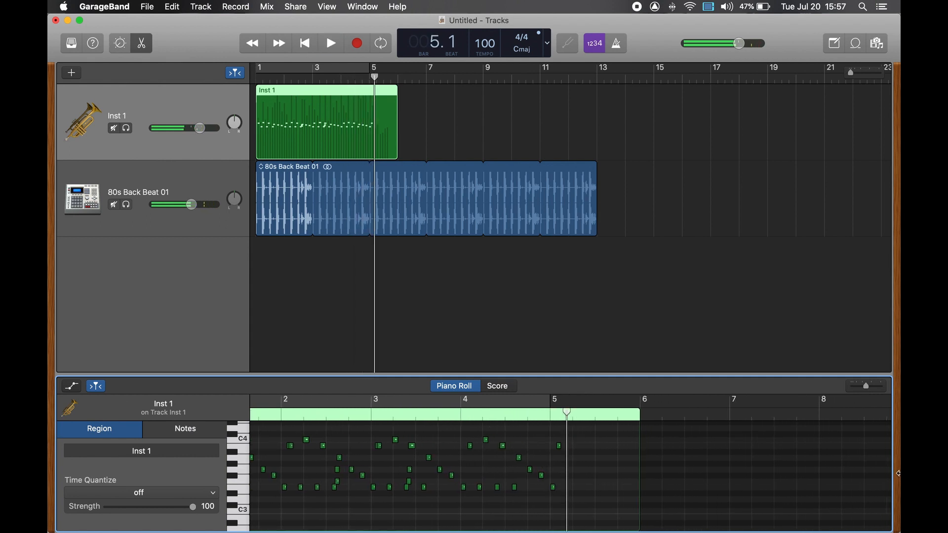